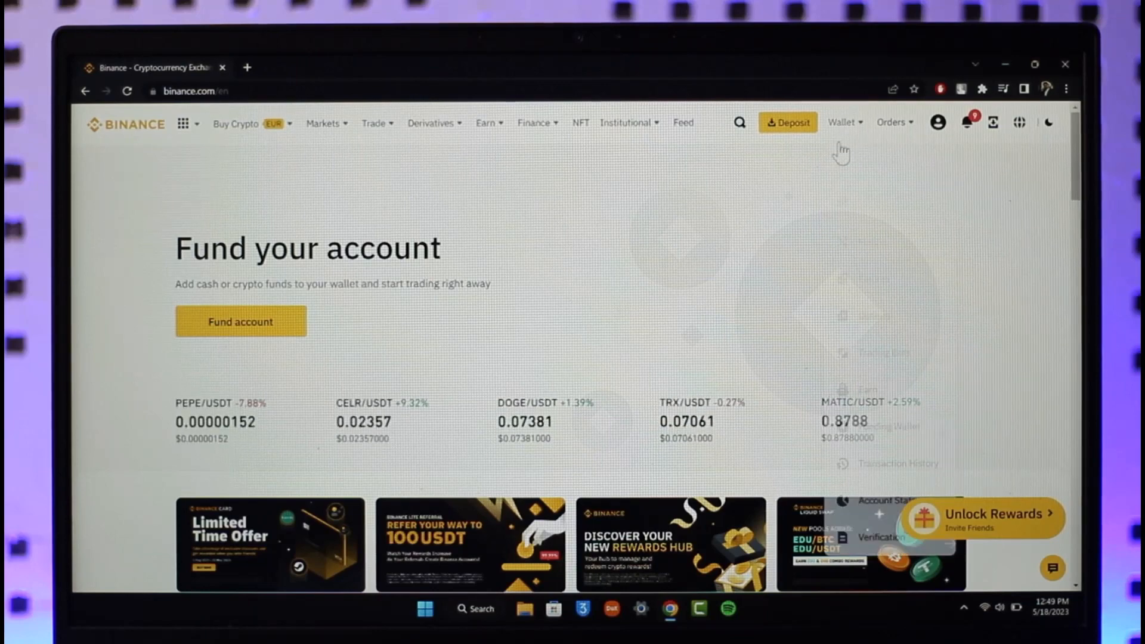
- Go to the Fiat and Spot wallet from Binance's Wallet menu
left_click(841, 121)
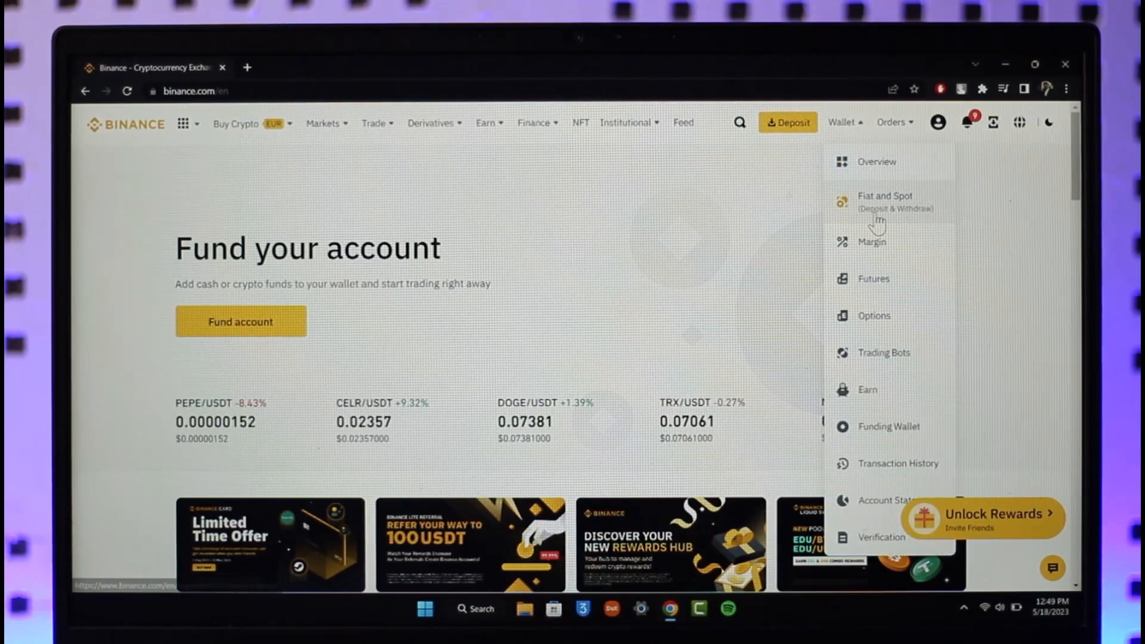
left_click(885, 202)
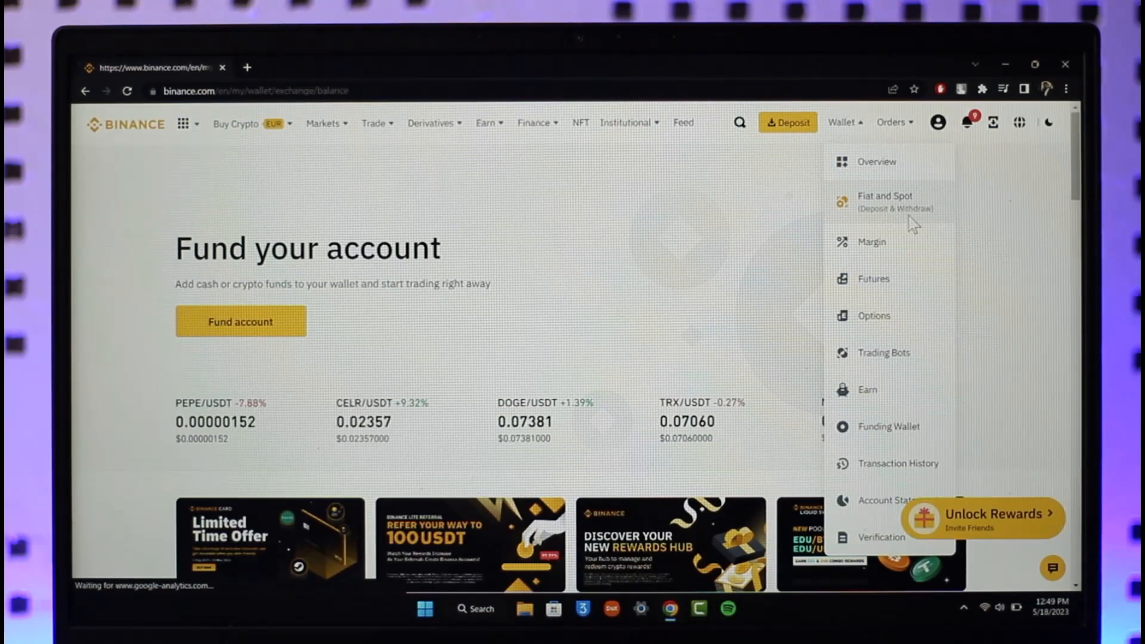
left_click(885, 201)
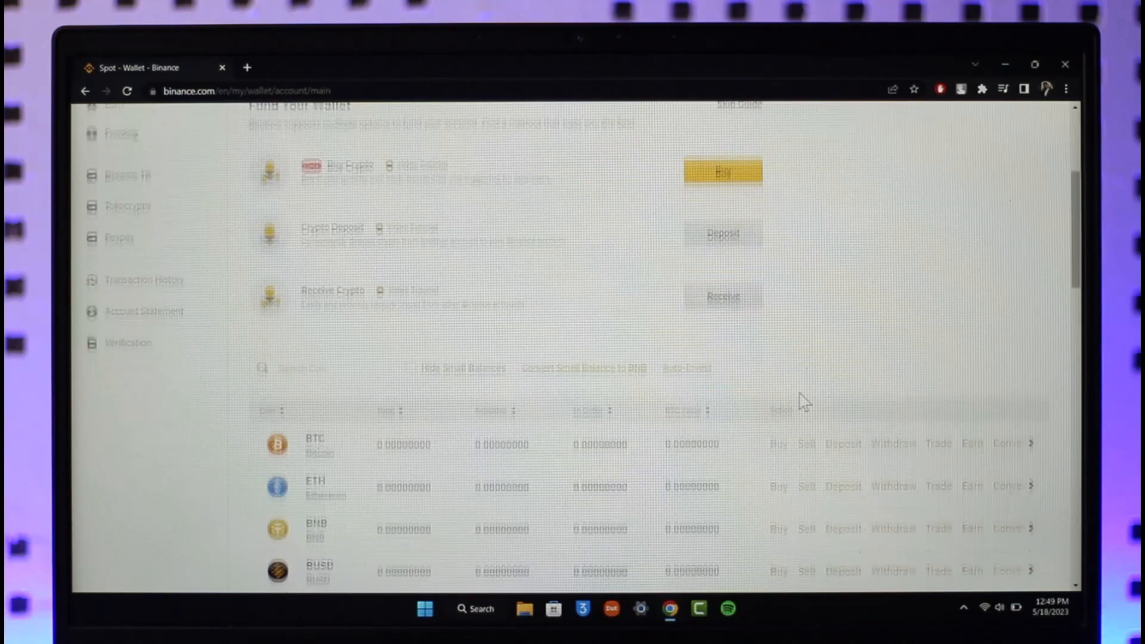
- Search the spot wallet coins for 'xrp' and start an XRP deposit
scroll("down", 3)
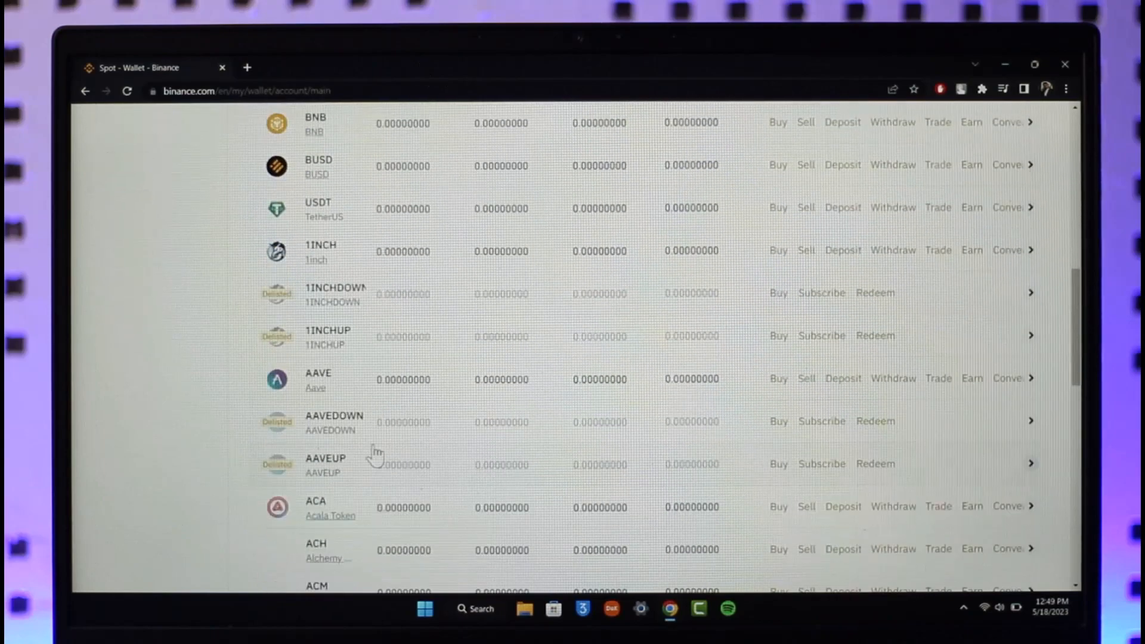
scroll("down", 3)
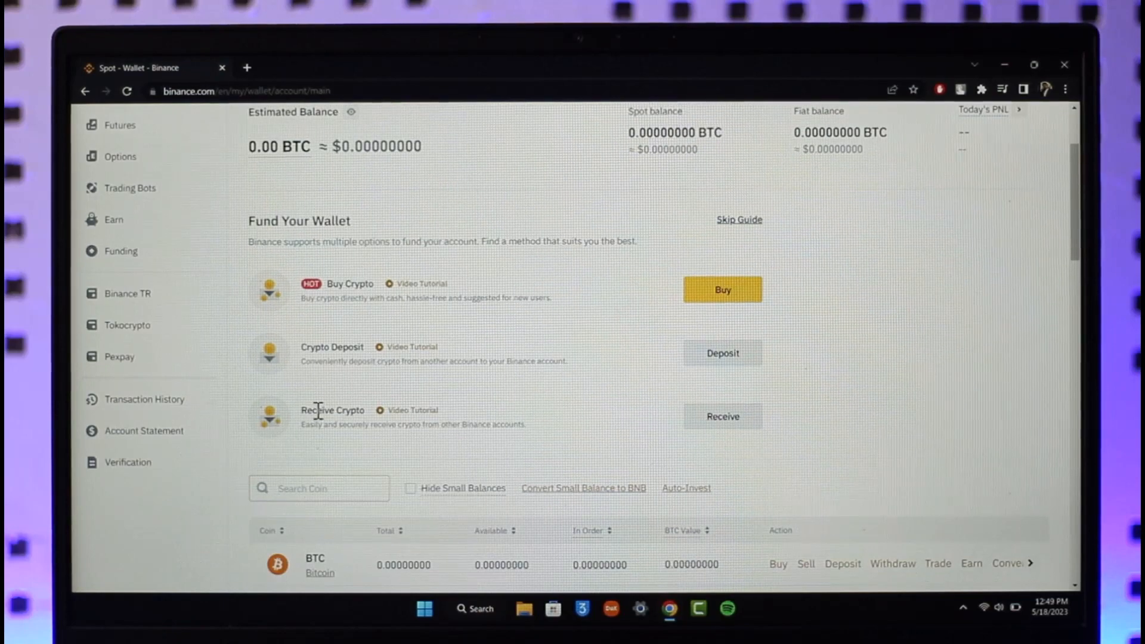
type("xrp")
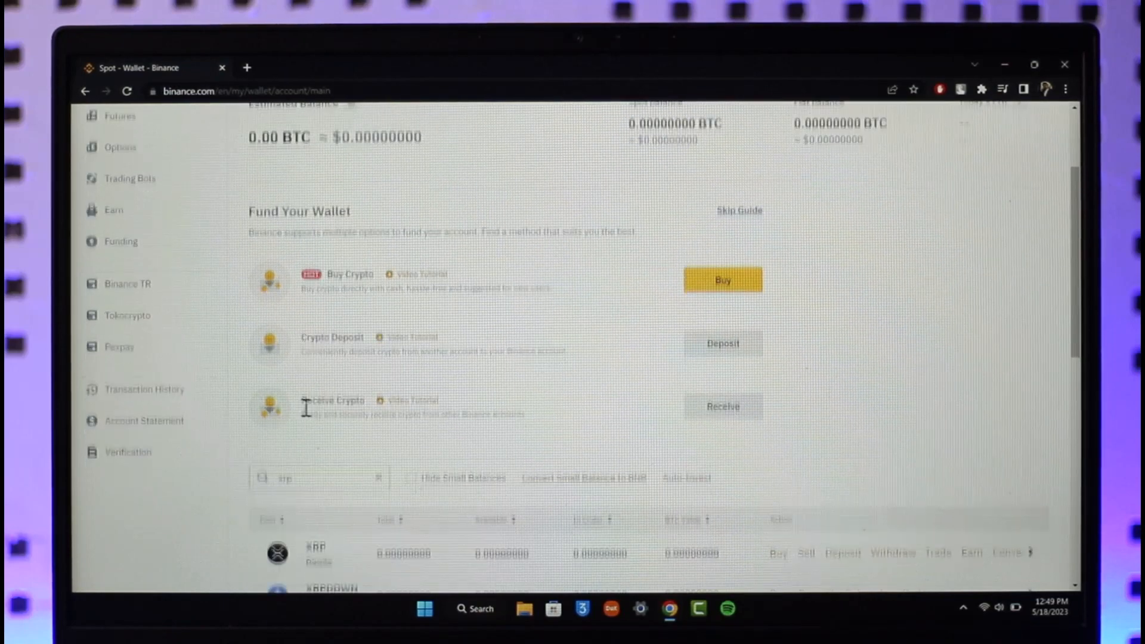
scroll("down", 3)
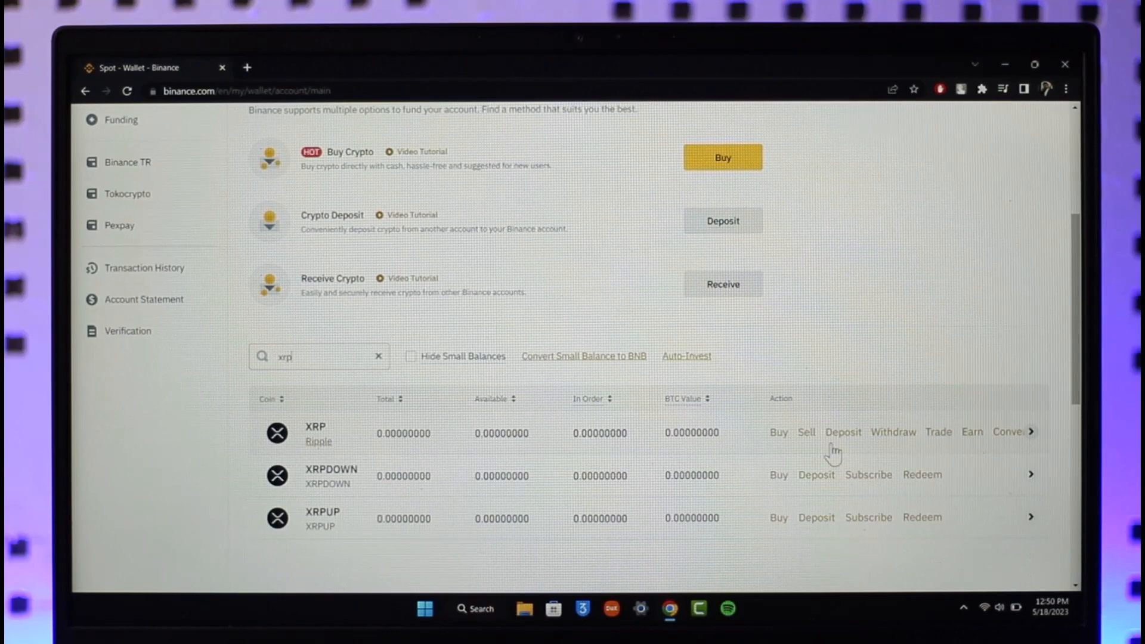
left_click(843, 431)
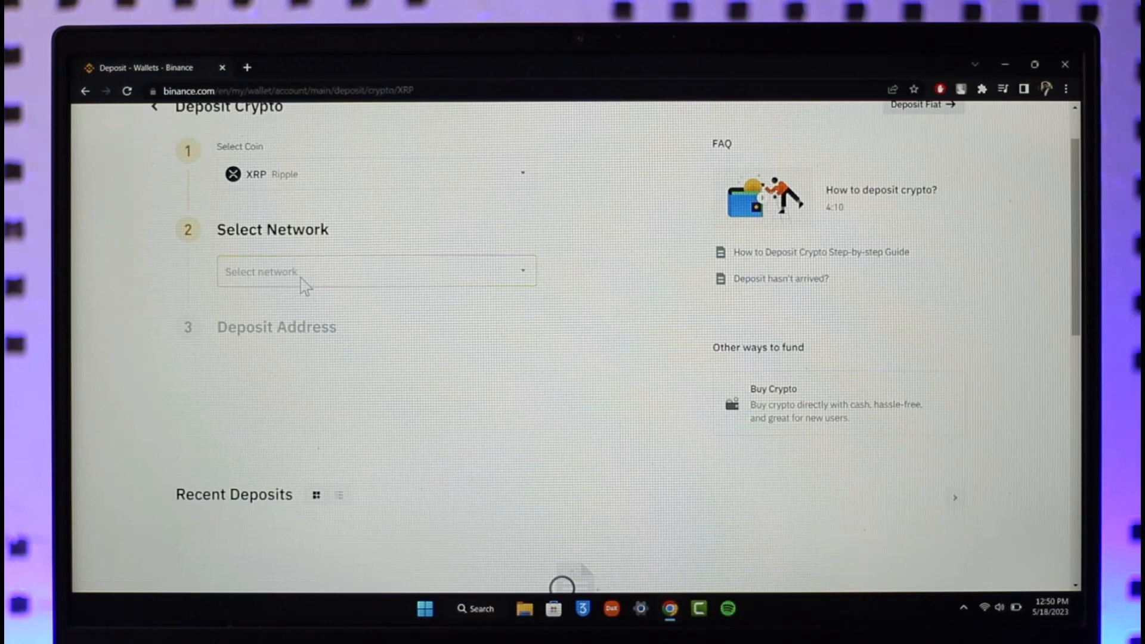
- Pick the XRP Ripple network, get the deposit address and memo, and copy the address
left_click(375, 271)
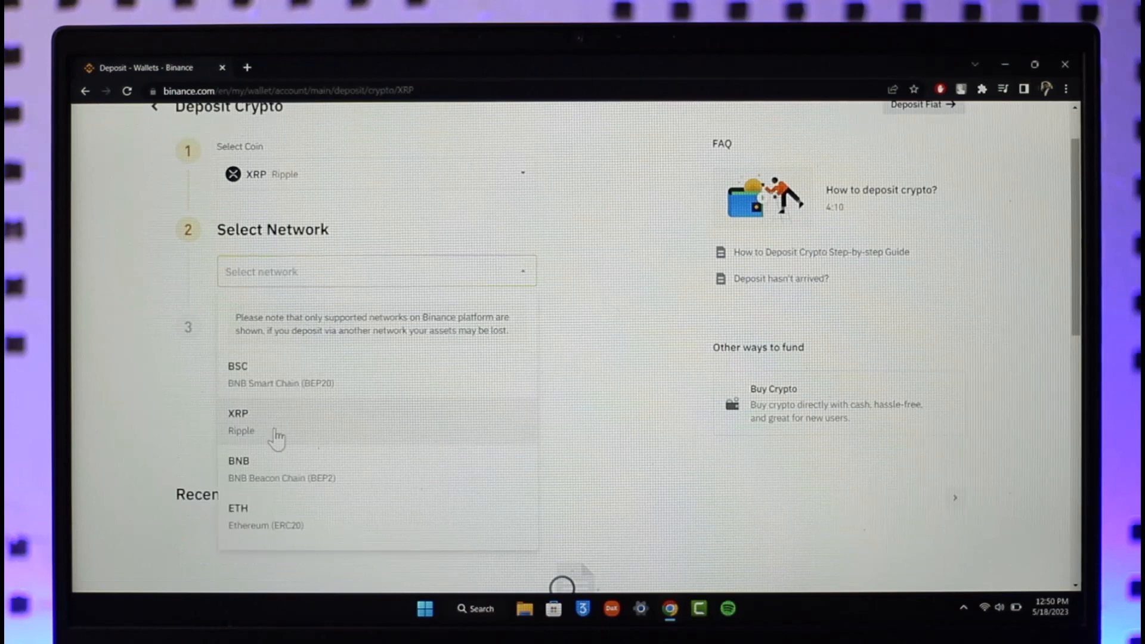
left_click(241, 422)
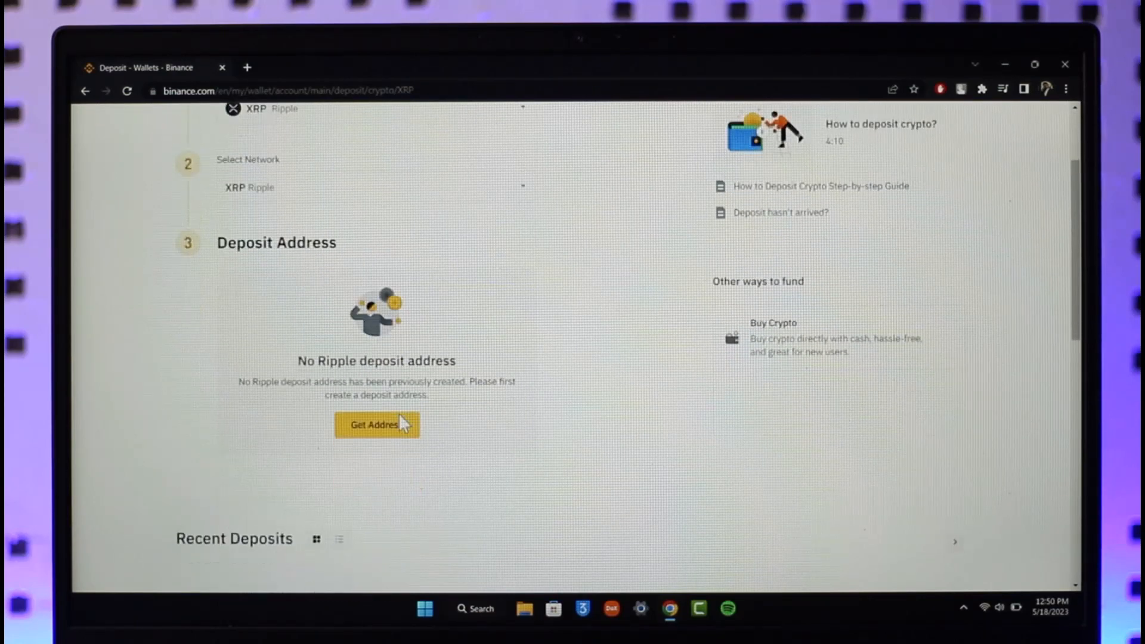
left_click(377, 424)
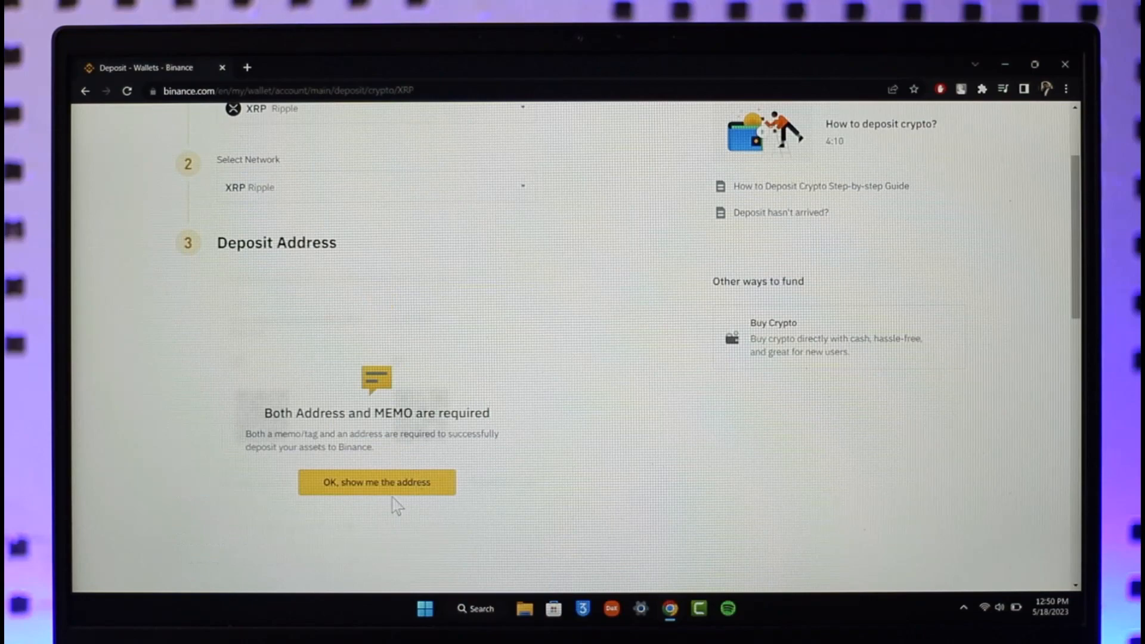
left_click(377, 482)
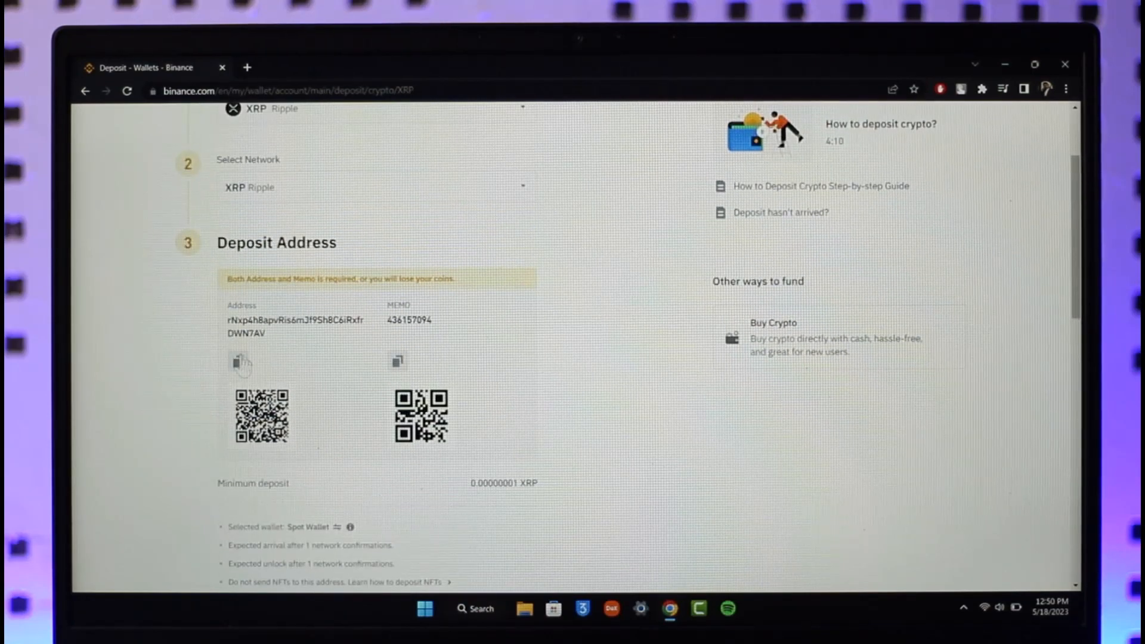
left_click(241, 361)
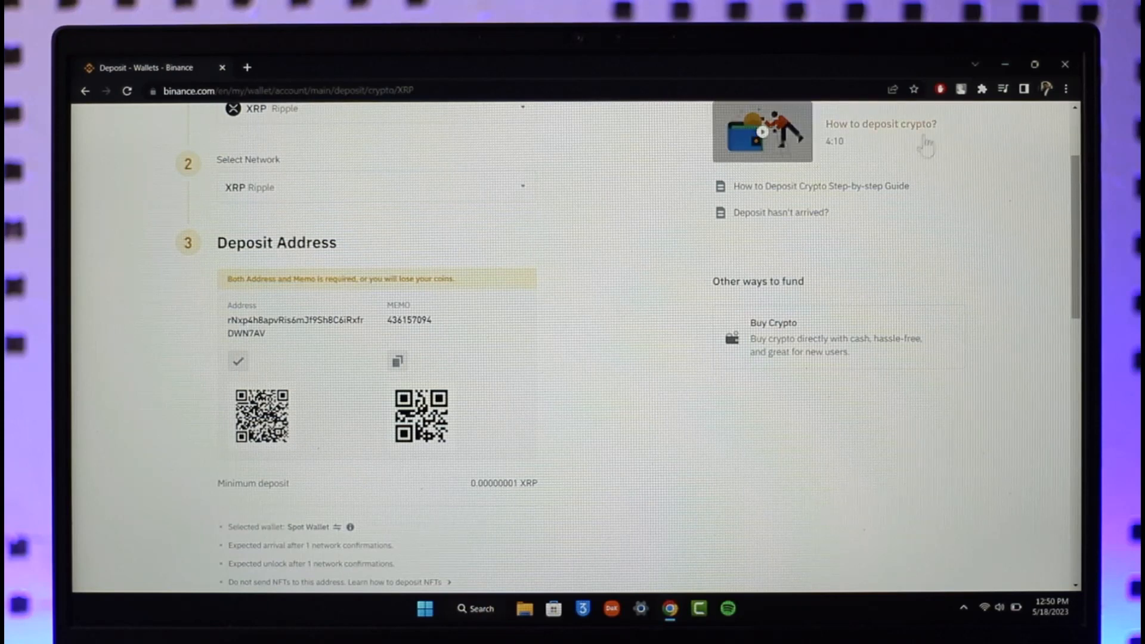
- In the Trust Wallet extension, select the XRP token and start a send
left_click(982, 89)
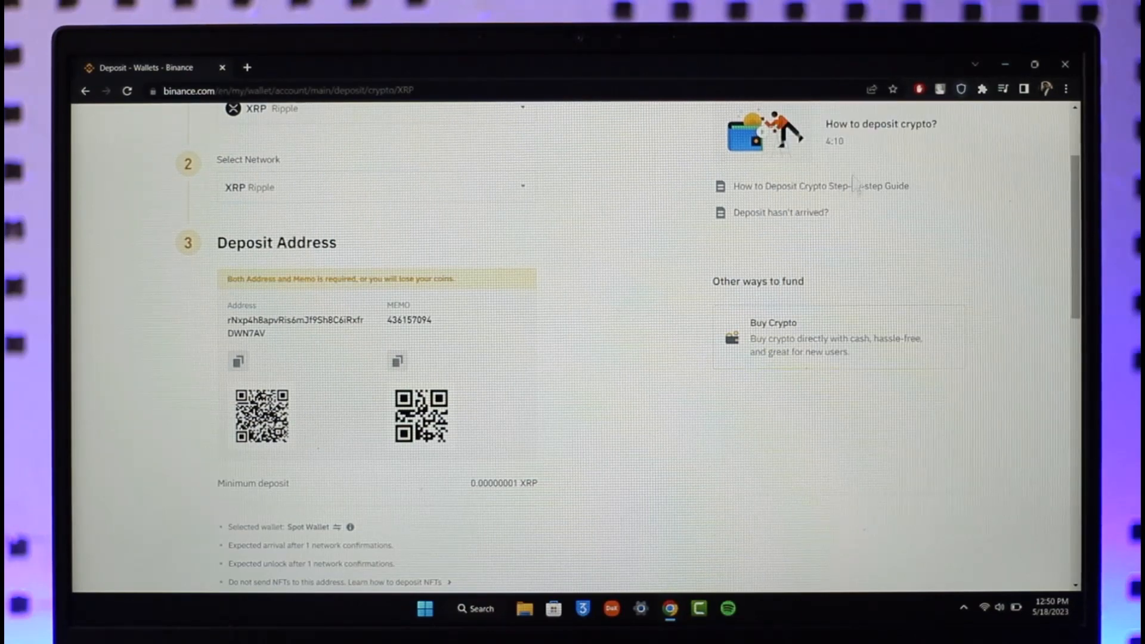
left_click(1046, 88)
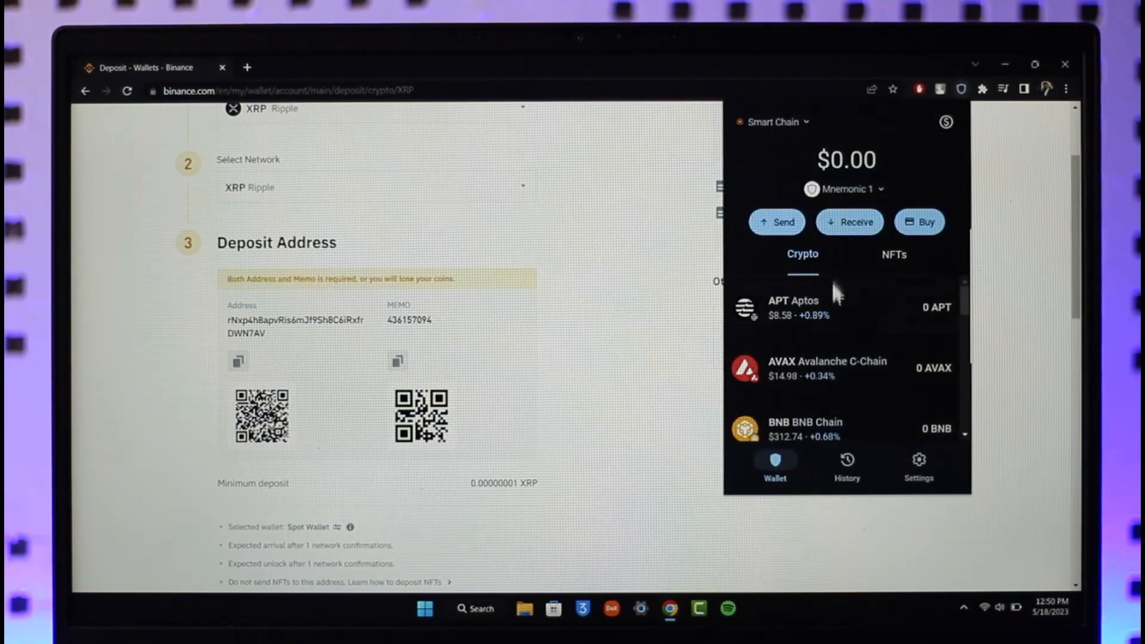
scroll("down", 3)
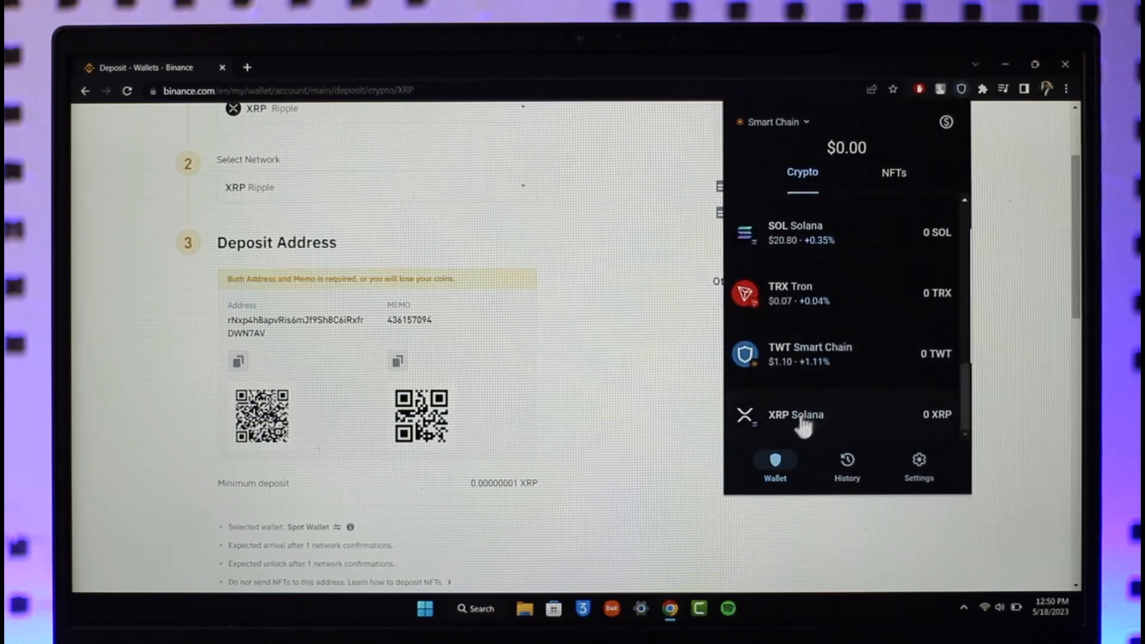
left_click(796, 414)
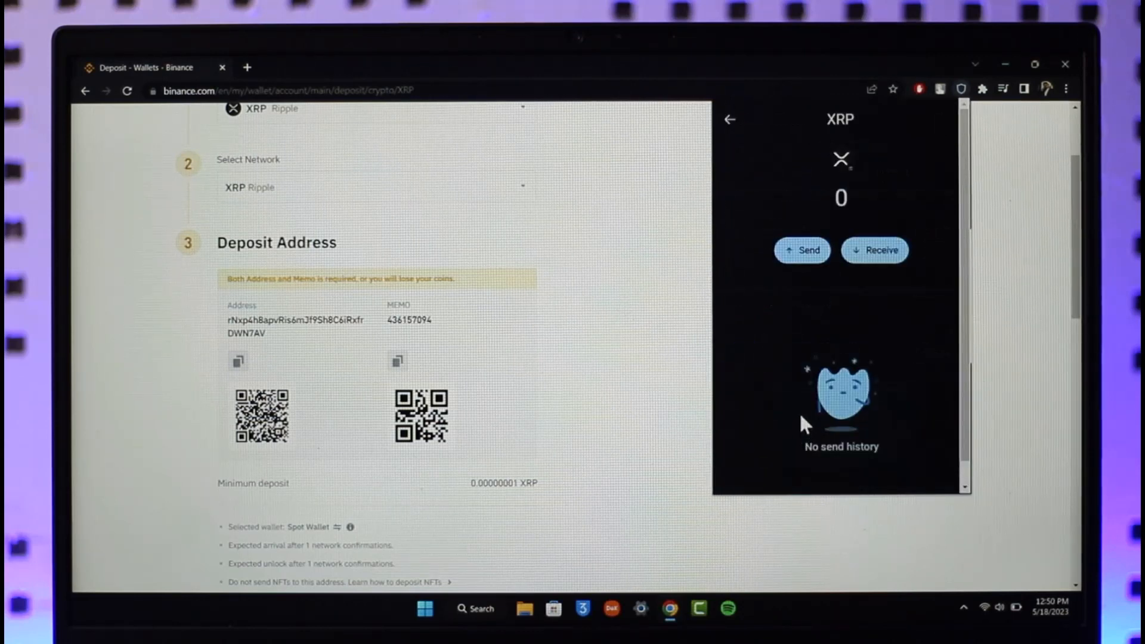
left_click(801, 250)
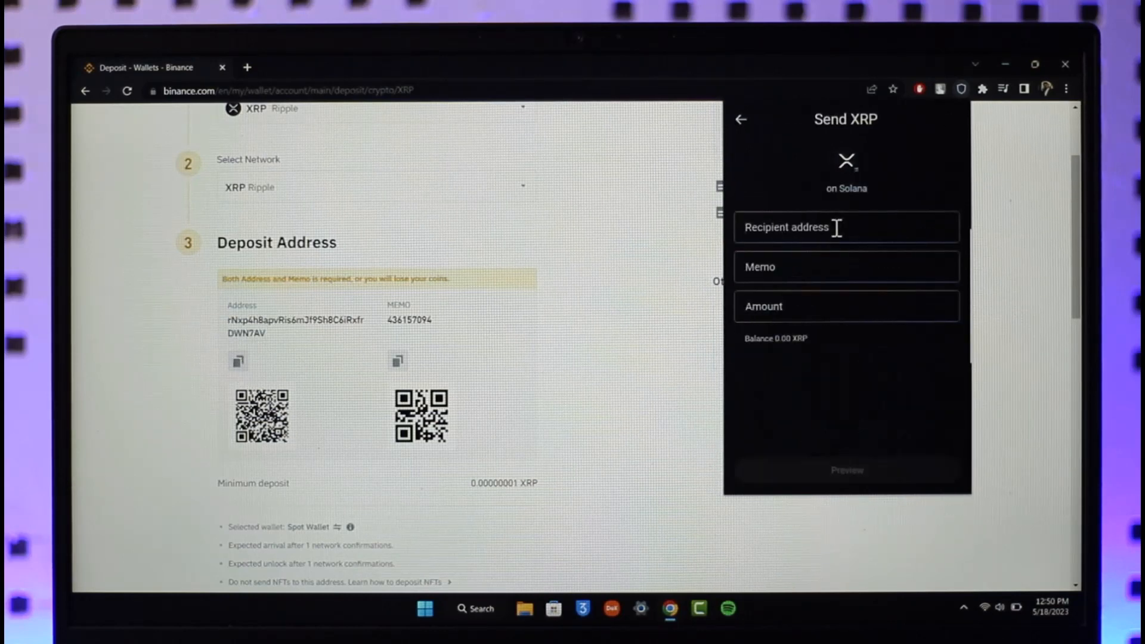
type("rNxp4h8apvRis6mJf9Sh8C6iRxfrDWN7AV")
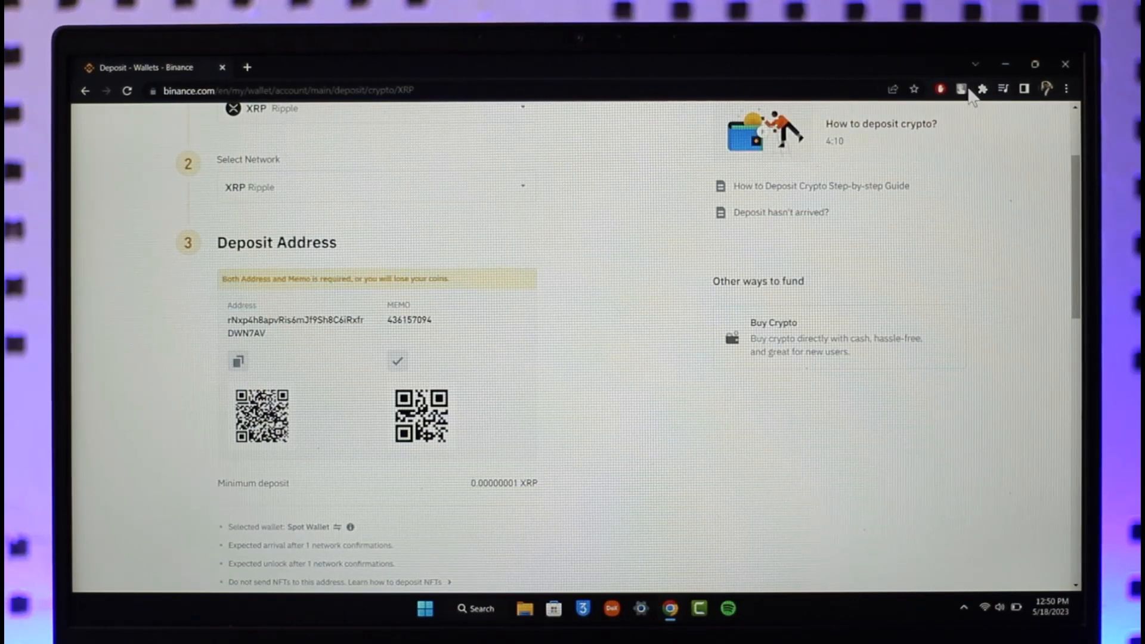
left_click(982, 88)
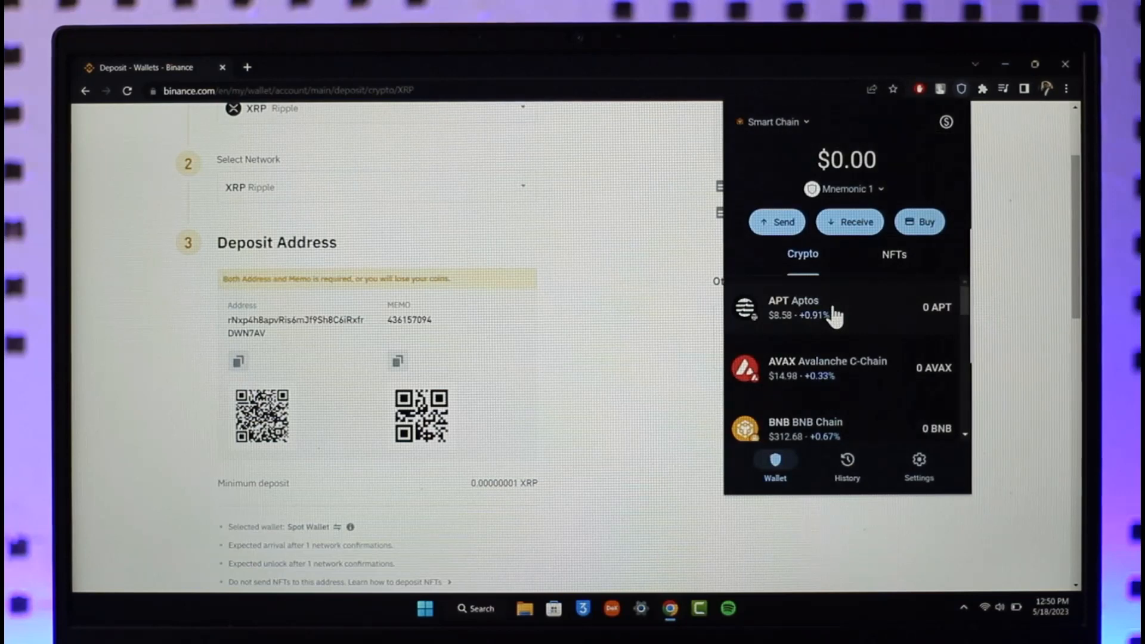
- Dismiss the Trust Wallet popup and scroll Binance's XRP deposit page back up
scroll("down", 3)
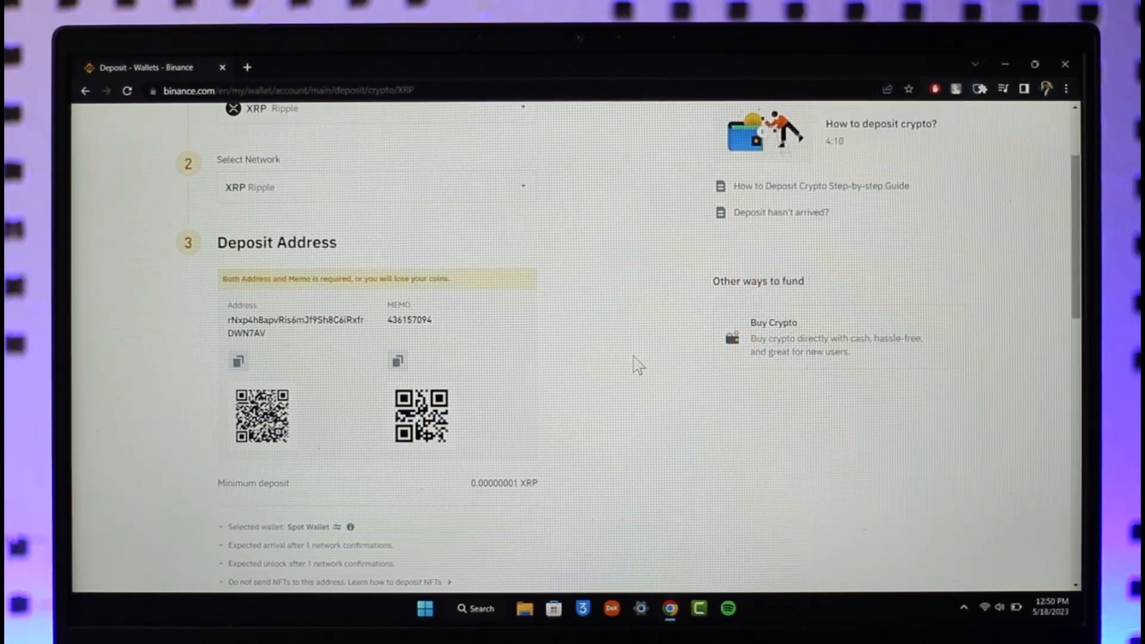
scroll("up", 3)
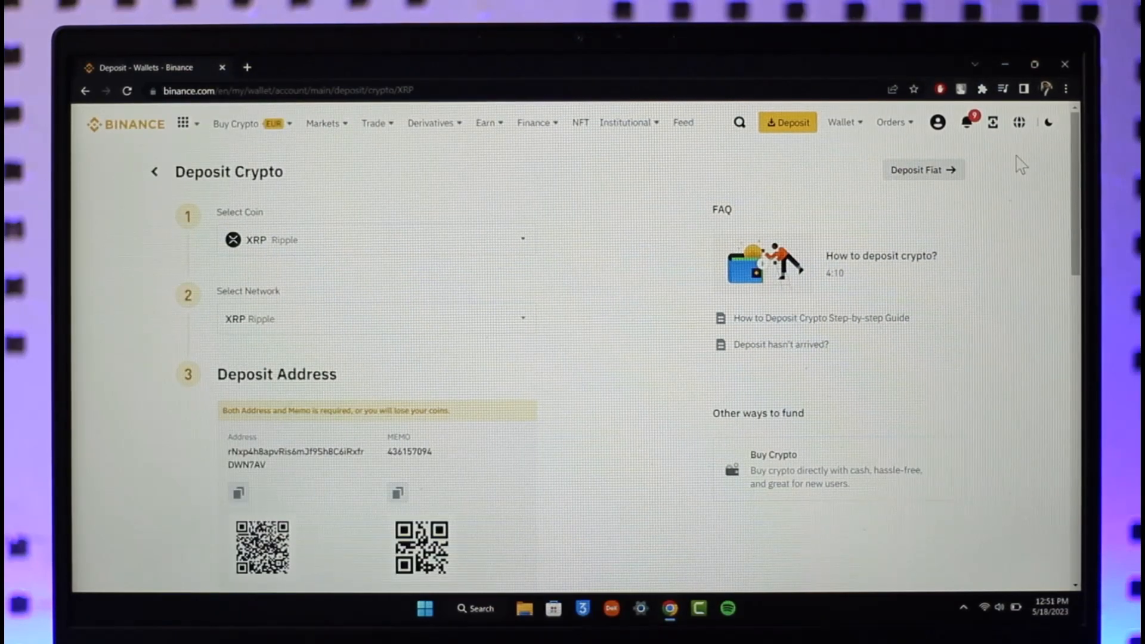